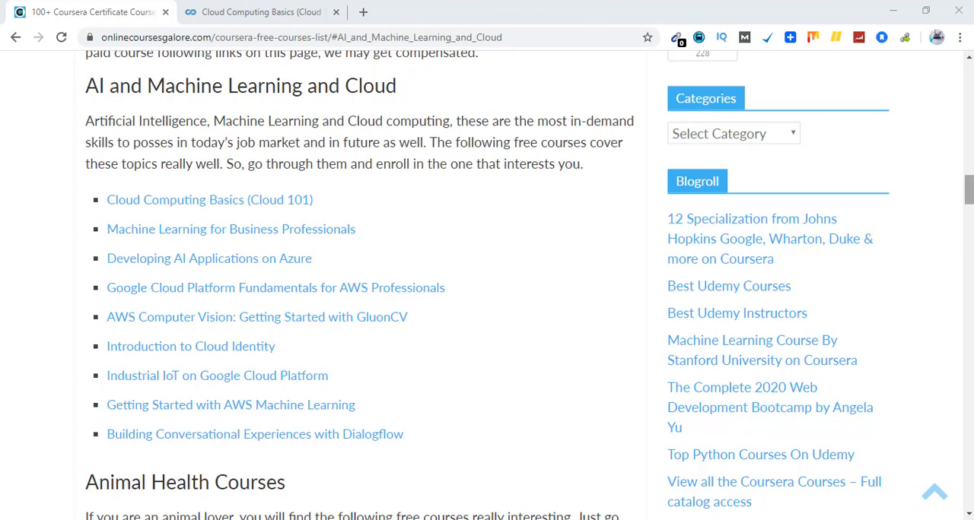
Step: Navigate to the AI and Machine Learning and Cloud section of the course list
{"action": "scroll", "scroll_direction": "up", "scroll_amount": 3}
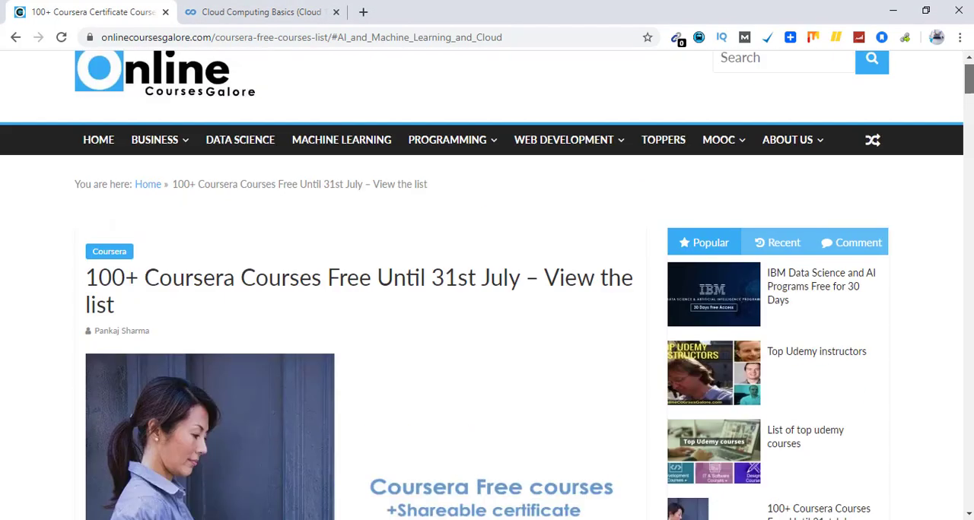
{"action": "scroll", "scroll_direction": "up", "scroll_amount": 3}
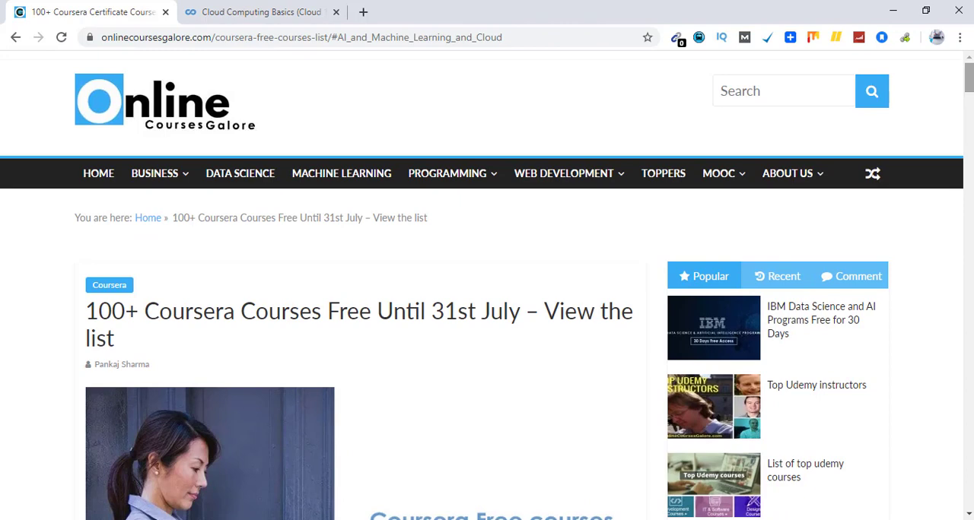
{"action": "scroll", "scroll_direction": "down", "scroll_amount": 3}
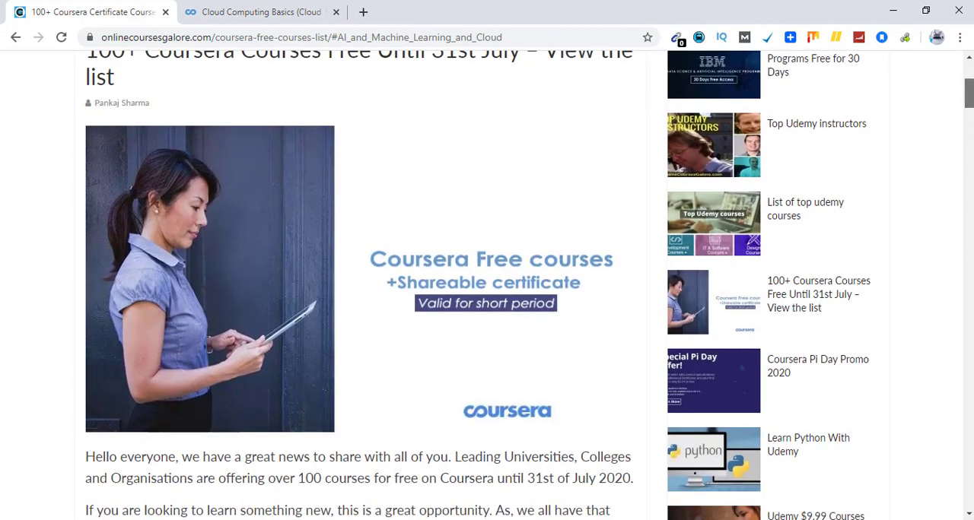
{"action": "scroll", "scroll_direction": "down", "scroll_amount": 3}
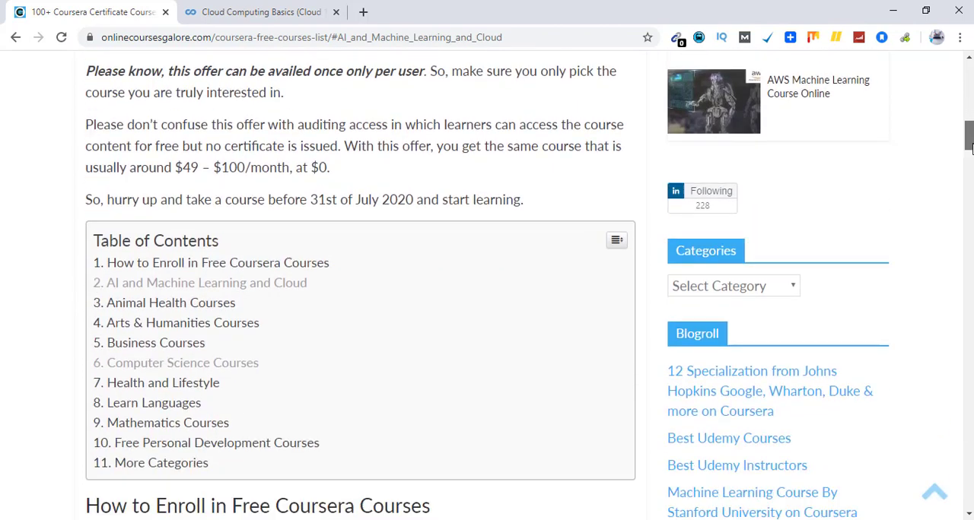
{"action": "scroll", "scroll_direction": "down", "scroll_amount": 3}
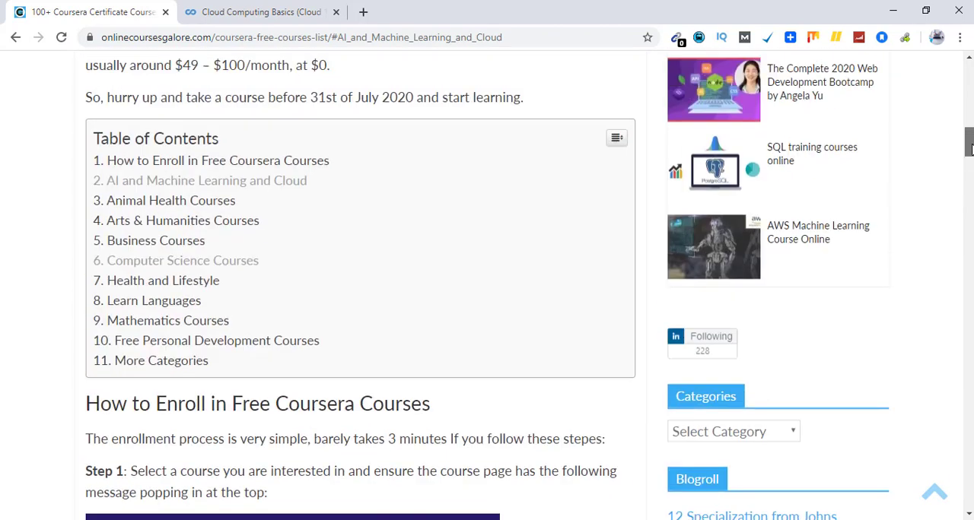
{"action": "scroll", "scroll_direction": "up", "scroll_amount": 3}
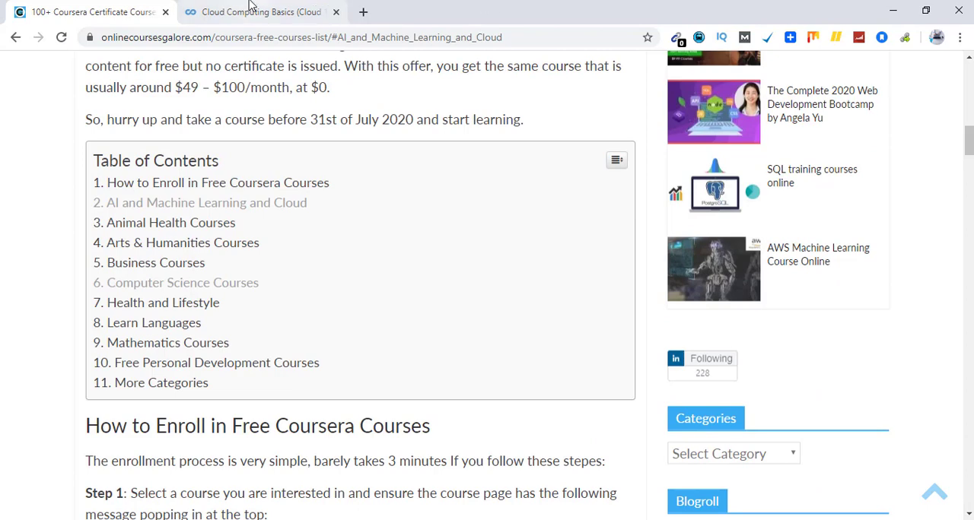
{"action": "left_click", "coordinate": [259, 11]}
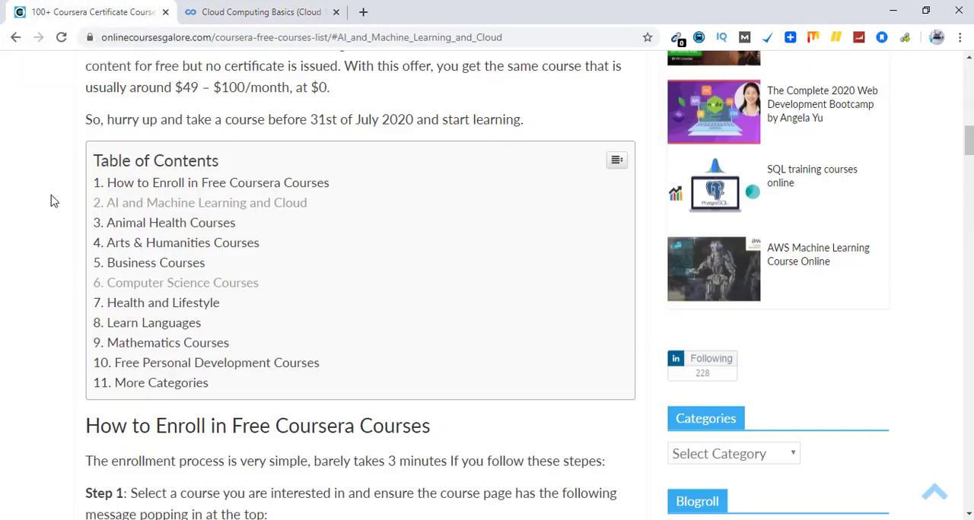
{"action": "mouse_move", "coordinate": [244, 205]}
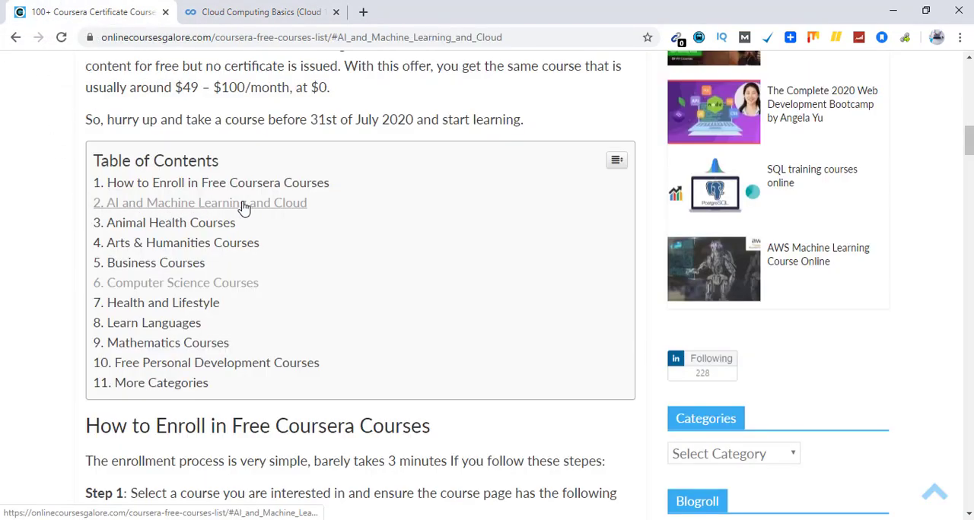
{"action": "left_click", "coordinate": [200, 202]}
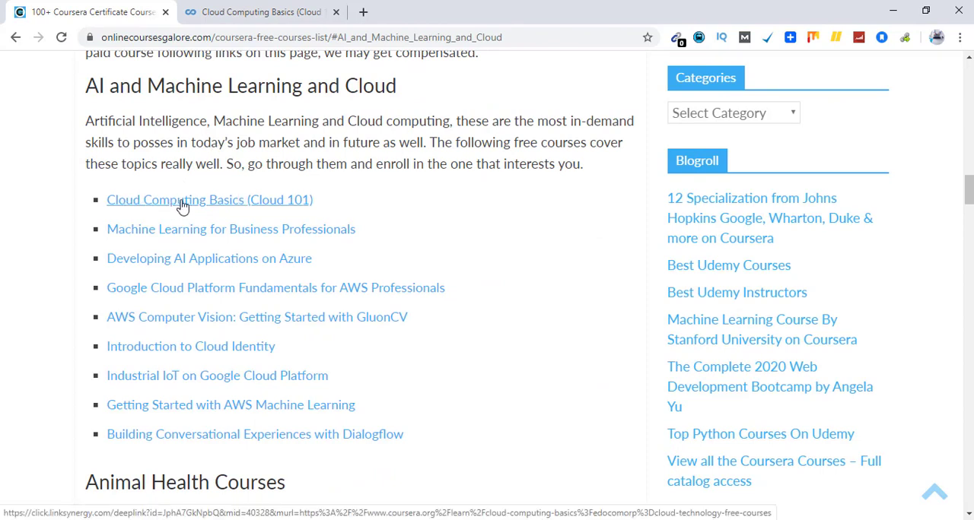
Step: Reach the Cloud Computing Basics (Cloud 101) course page and close its duplicate tab
{"action": "left_click", "coordinate": [210, 199]}
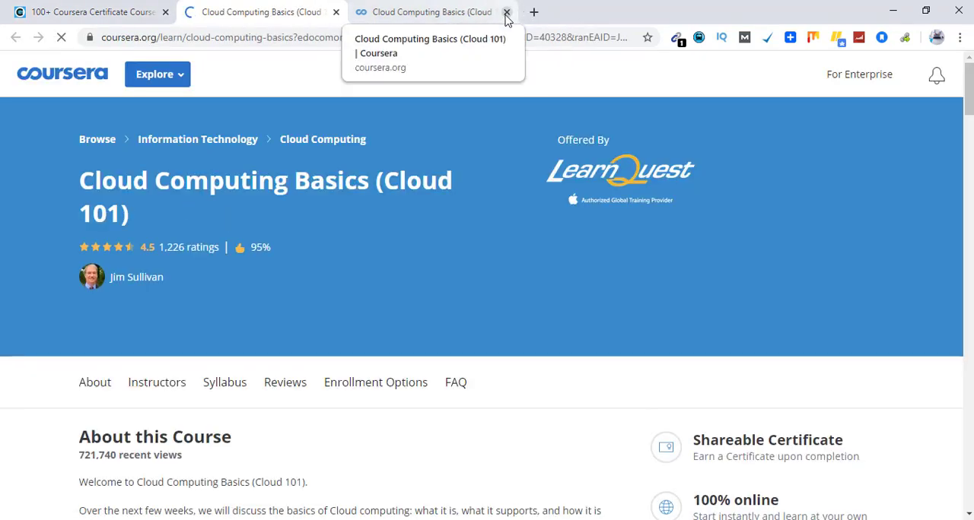
{"action": "left_click", "coordinate": [506, 12]}
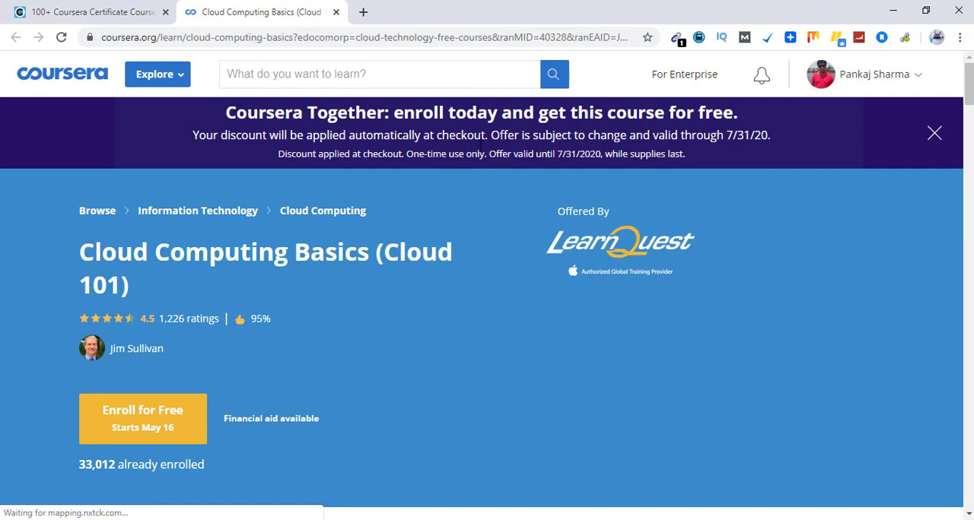
{"action": "mouse_move", "coordinate": [489, 101]}
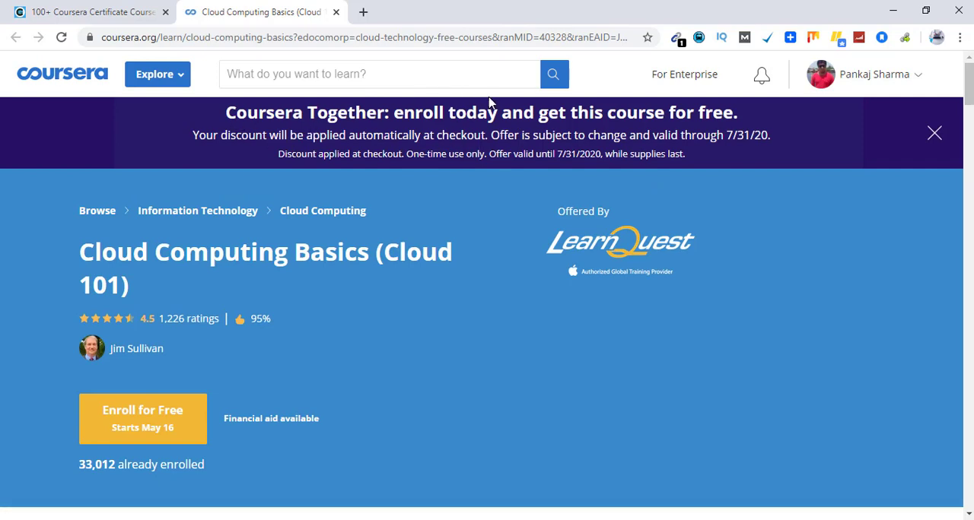
{"action": "mouse_move", "coordinate": [413, 186]}
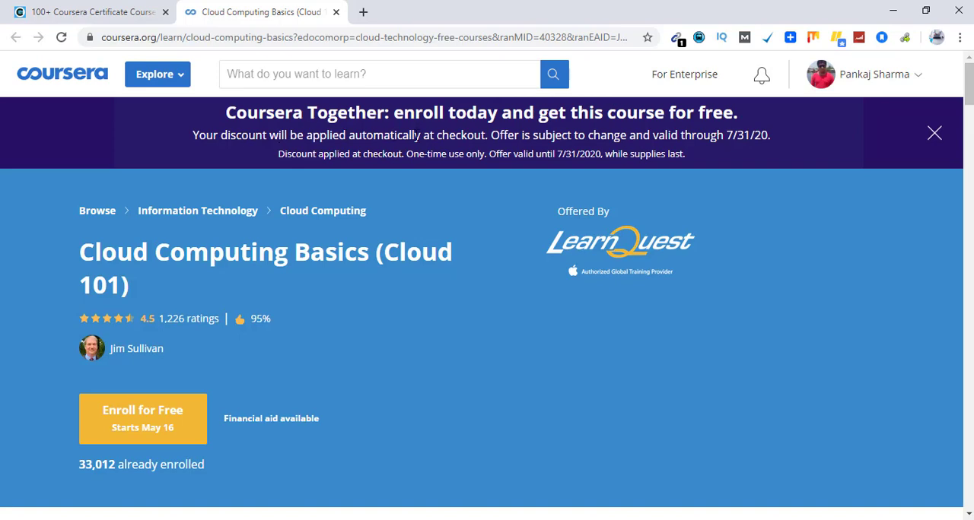
{"action": "scroll", "scroll_direction": "down", "scroll_amount": 3}
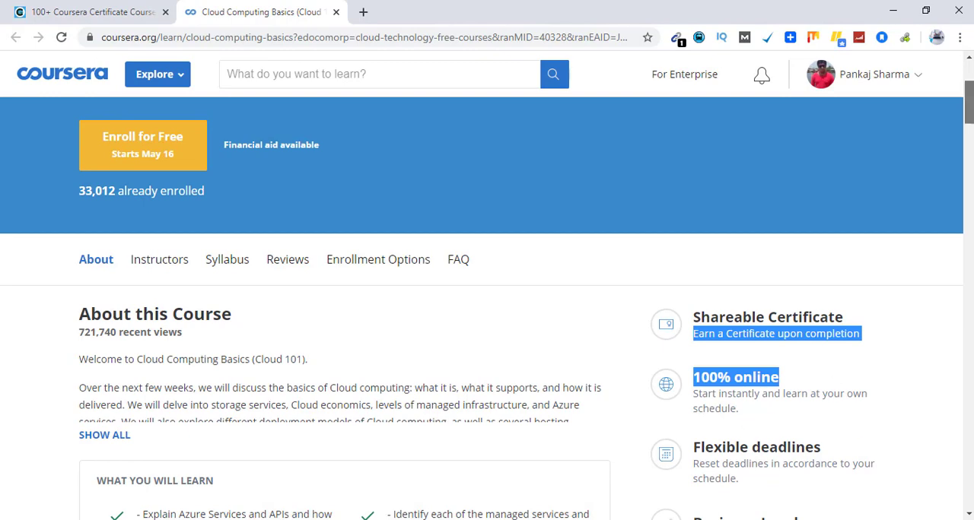
{"action": "scroll", "scroll_direction": "down", "scroll_amount": 3}
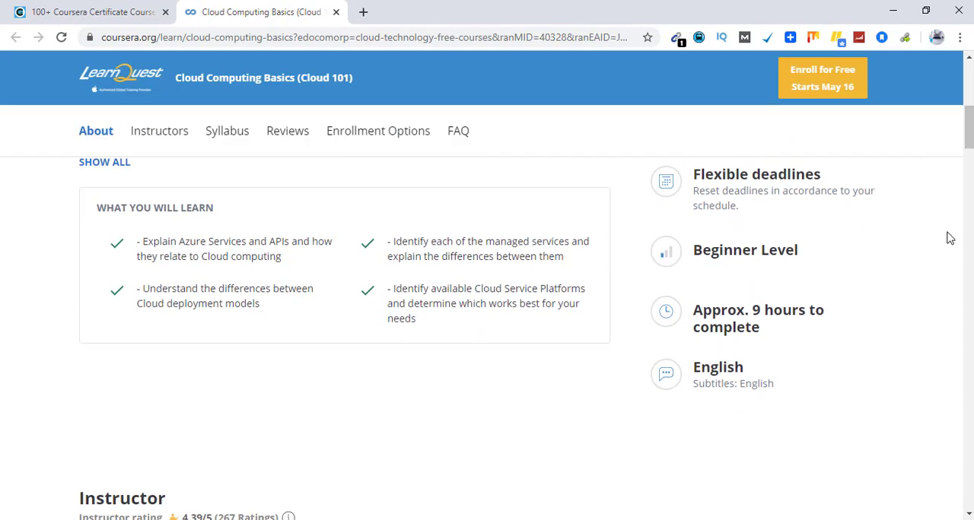
{"action": "mouse_move", "coordinate": [806, 255]}
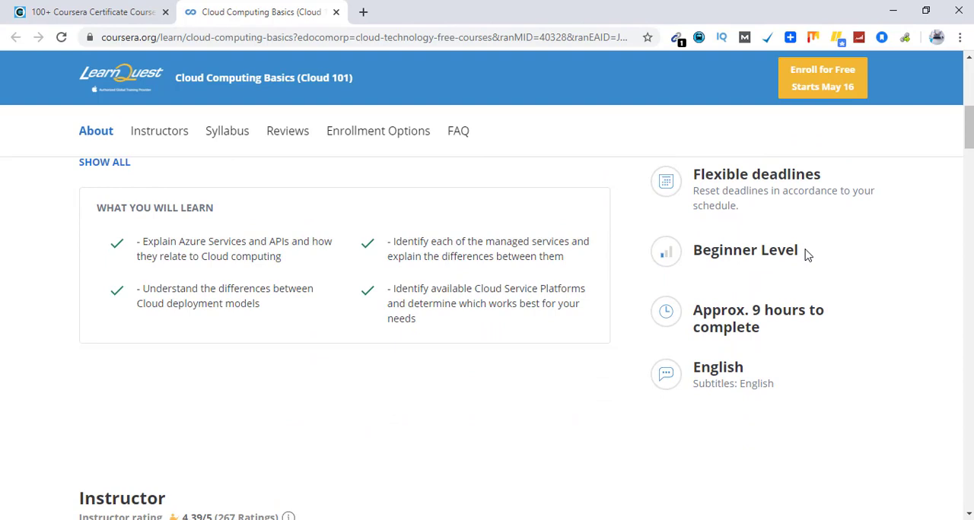
{"action": "mouse_move", "coordinate": [883, 287]}
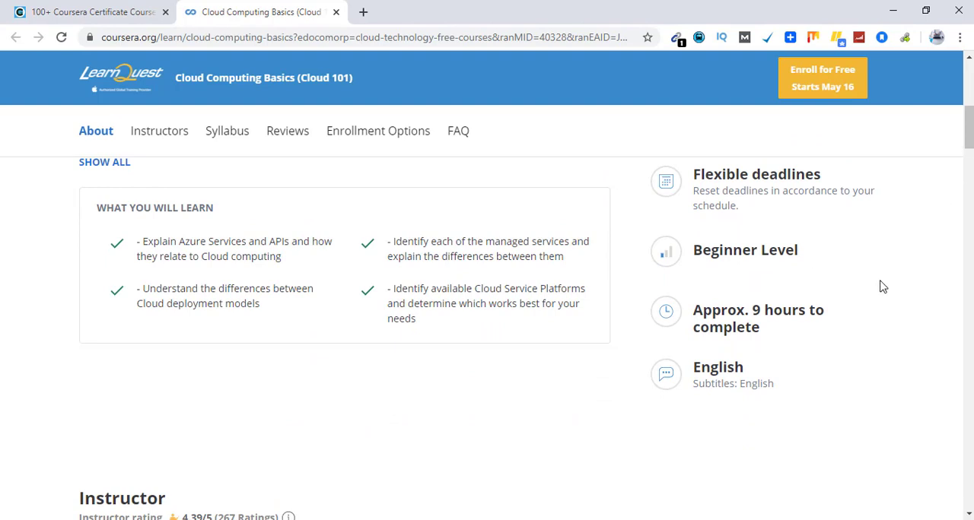
{"action": "mouse_move", "coordinate": [807, 366]}
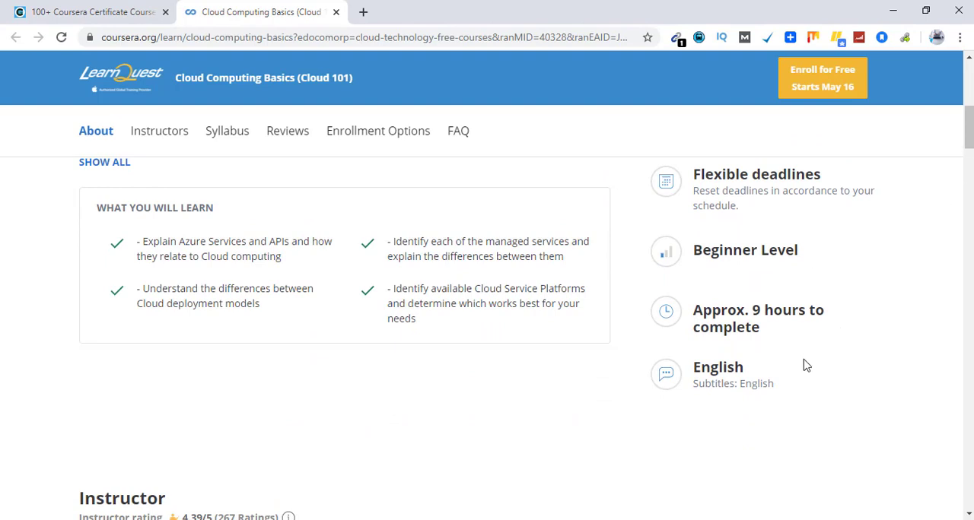
{"action": "mouse_move", "coordinate": [694, 366]}
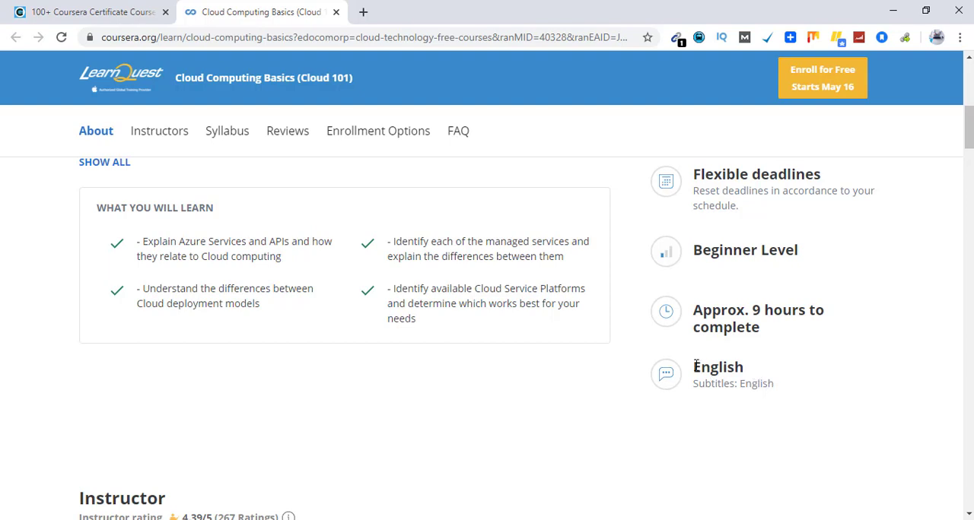
{"action": "double_click", "coordinate": [717, 367]}
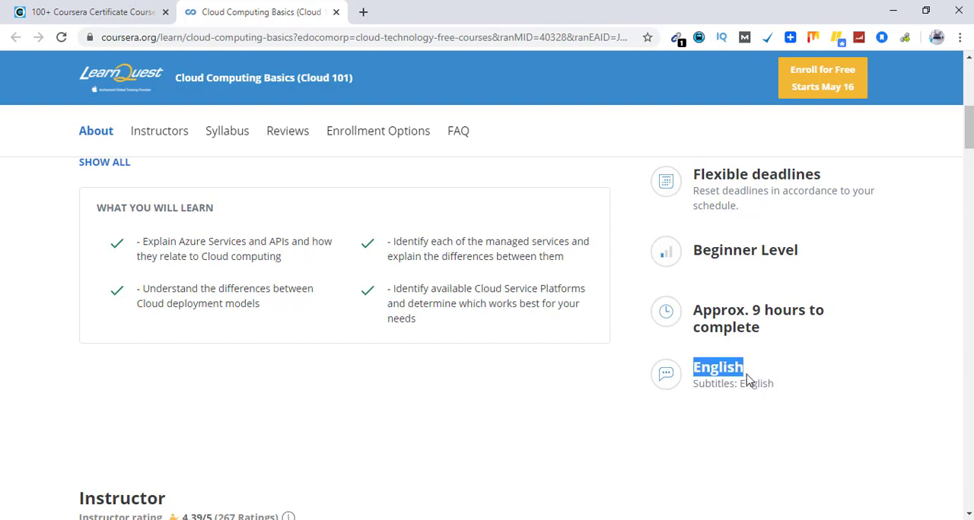
{"action": "mouse_move", "coordinate": [820, 374]}
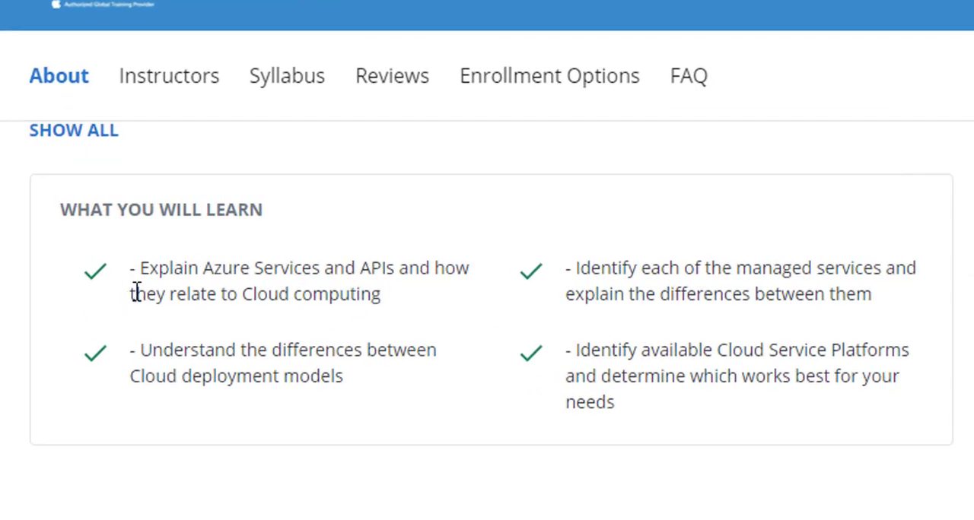
{"action": "mouse_move", "coordinate": [320, 274]}
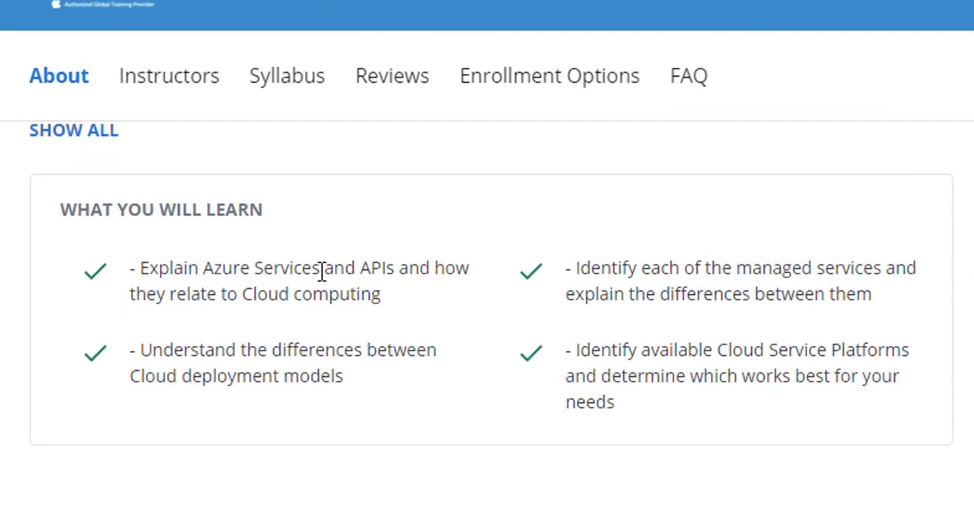
{"action": "mouse_move", "coordinate": [770, 276]}
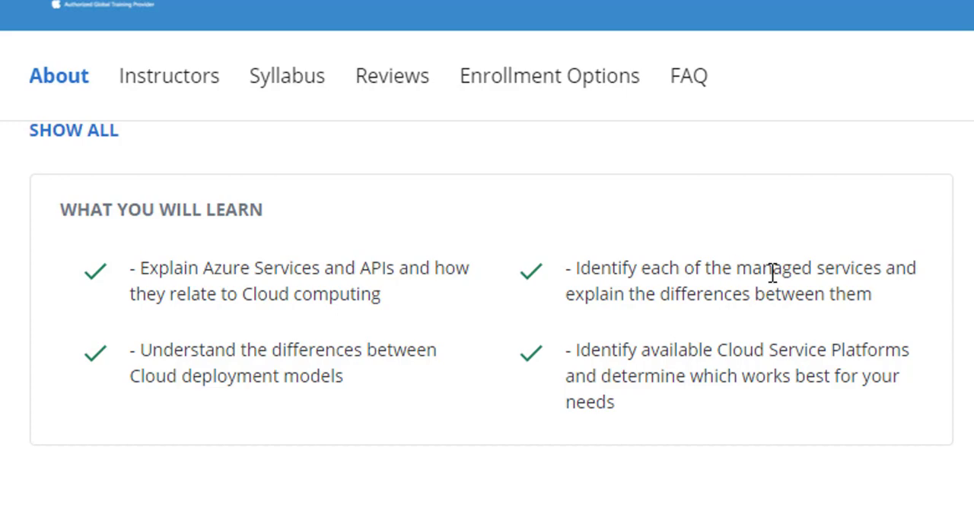
{"action": "mouse_move", "coordinate": [453, 352]}
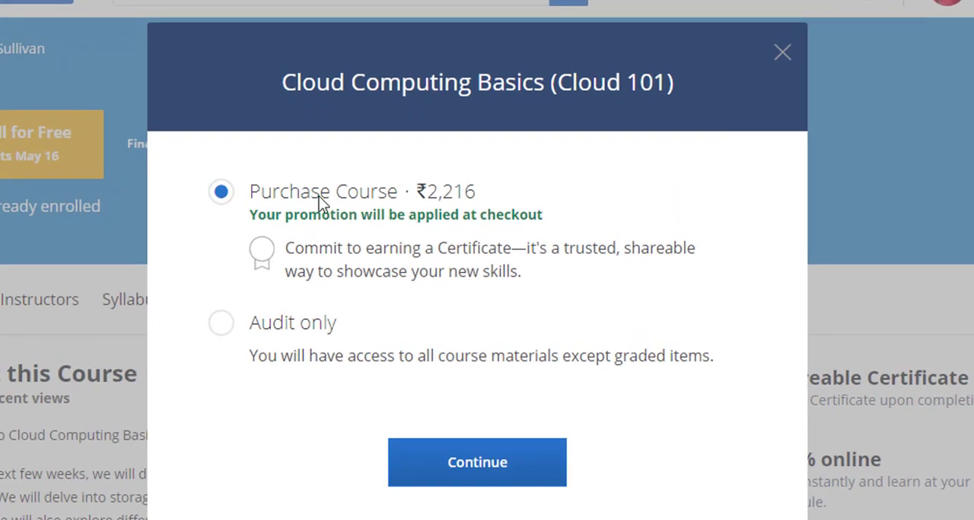
{"action": "mouse_move", "coordinate": [378, 226]}
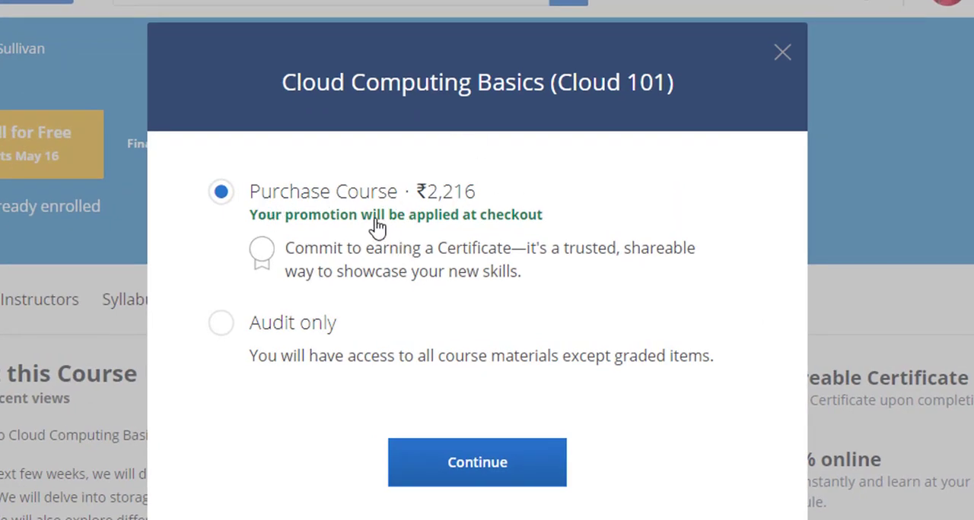
{"action": "mouse_move", "coordinate": [428, 202]}
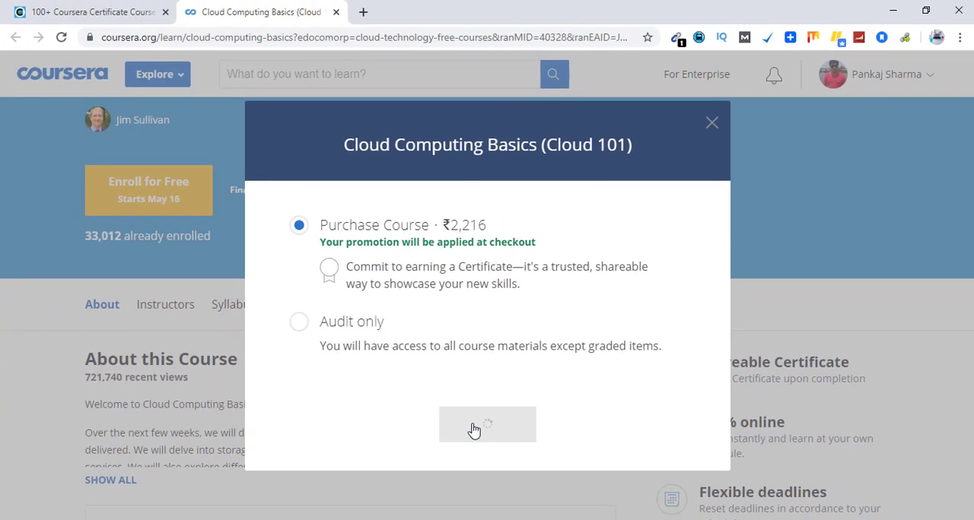
Step: Continue enrollment in Cloud 101 with the Purchase Course option selected
{"action": "left_click", "coordinate": [487, 425]}
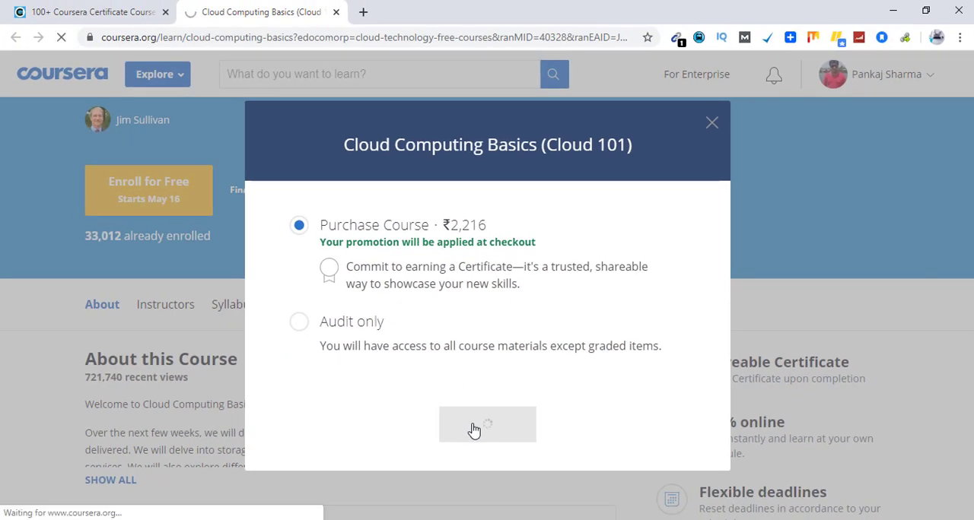
Step: Complete the free purchase of Cloud 101 via Pay Now with an order total of 0
{"action": "left_click", "coordinate": [487, 425]}
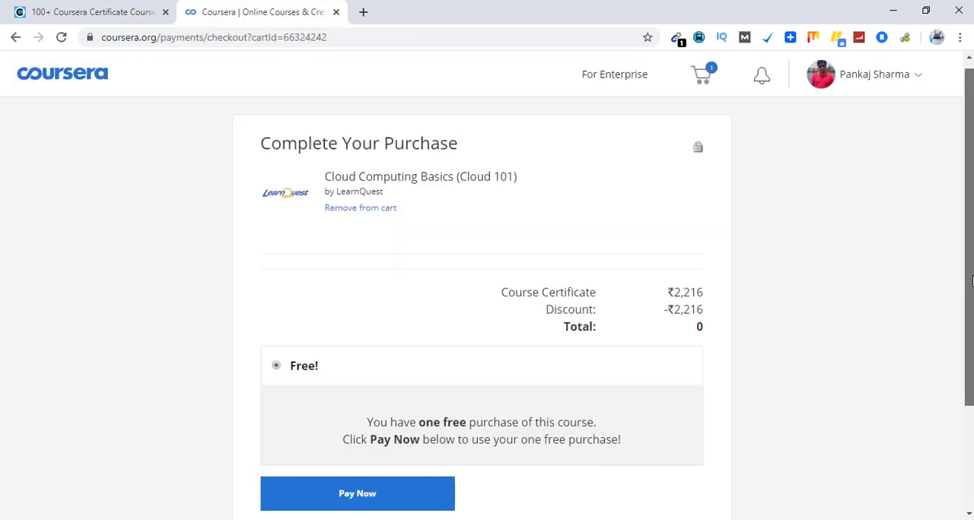
{"action": "scroll", "scroll_direction": "down", "scroll_amount": 3}
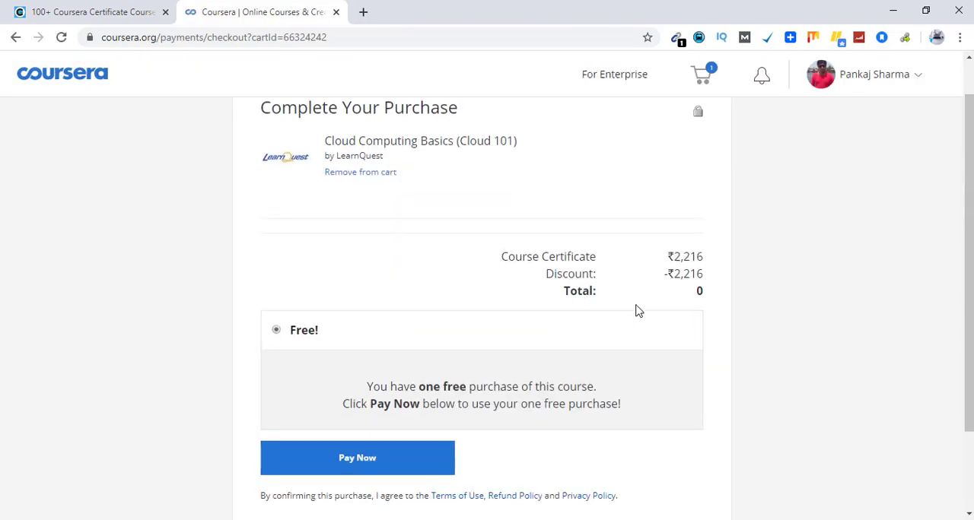
{"action": "mouse_move", "coordinate": [614, 291]}
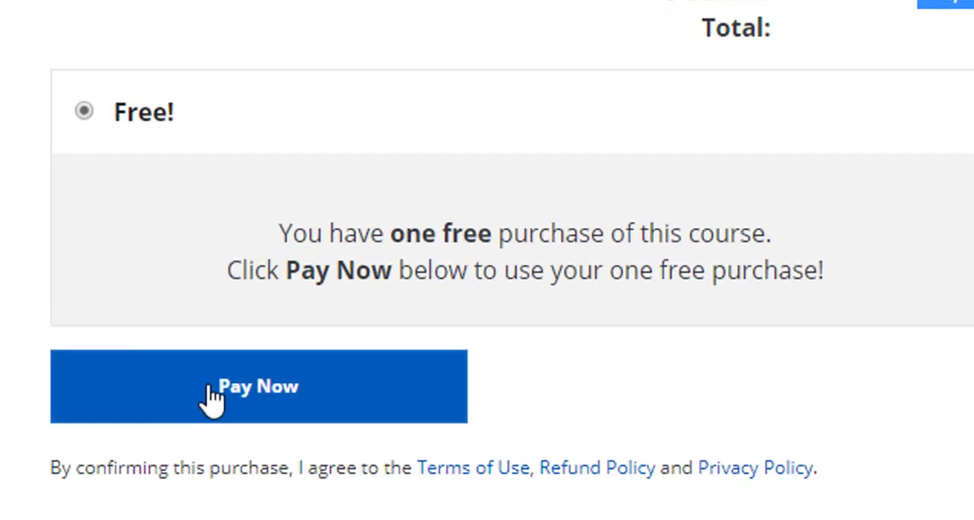
{"action": "left_click", "coordinate": [258, 386]}
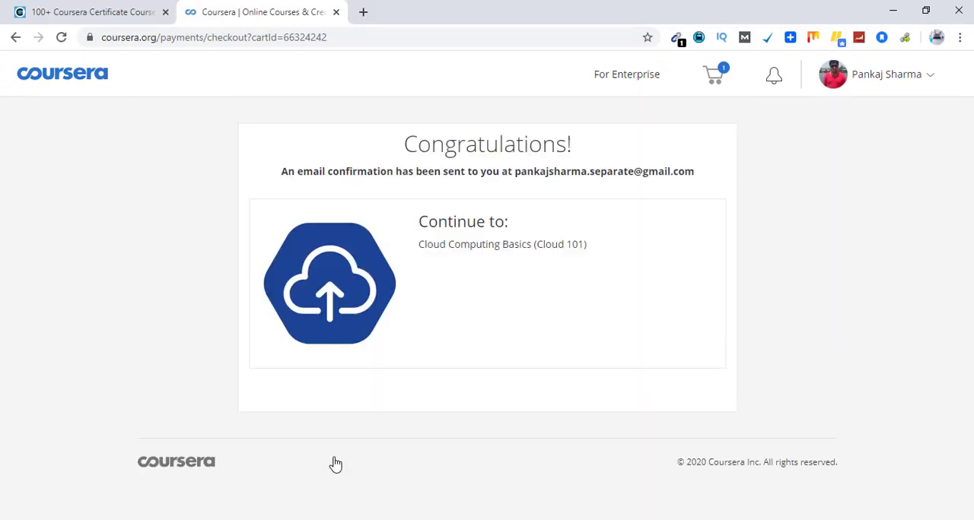
{"action": "mouse_move", "coordinate": [484, 229]}
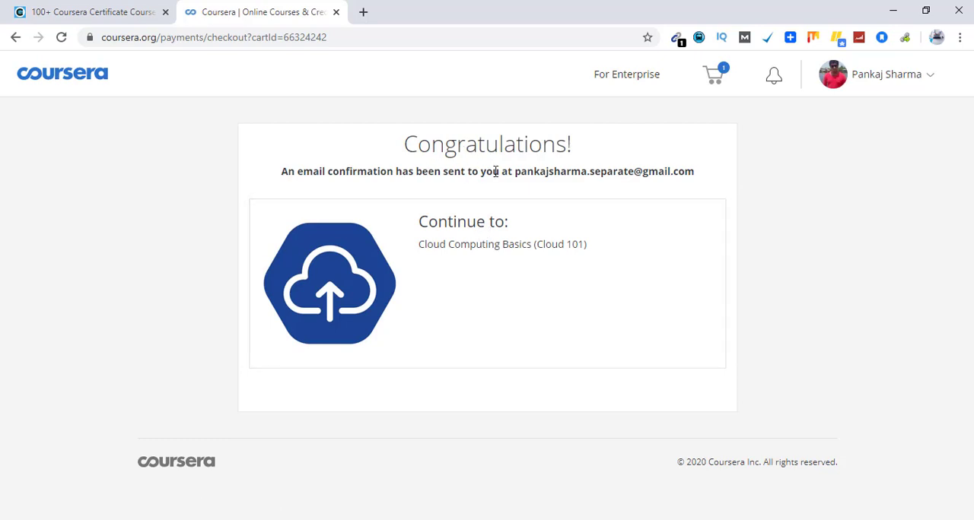
{"action": "mouse_move", "coordinate": [501, 171]}
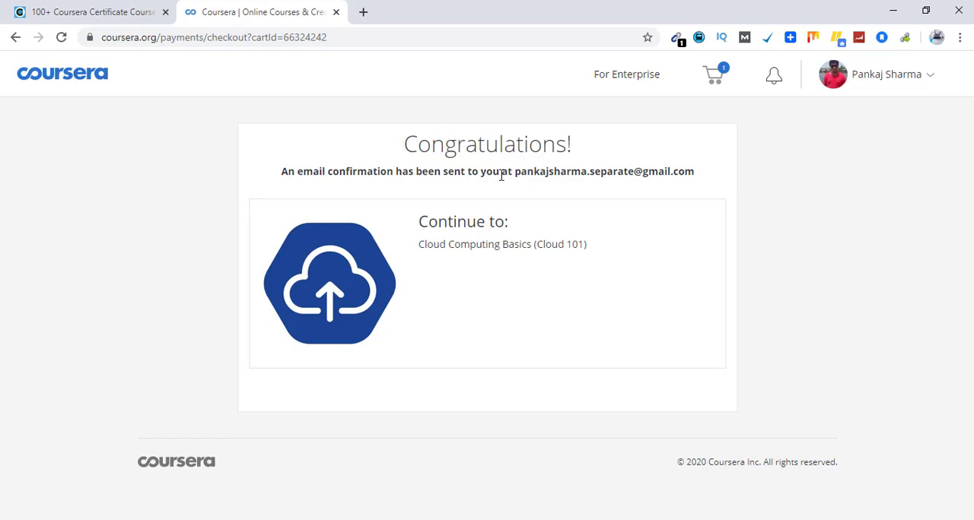
{"action": "mouse_move", "coordinate": [594, 176]}
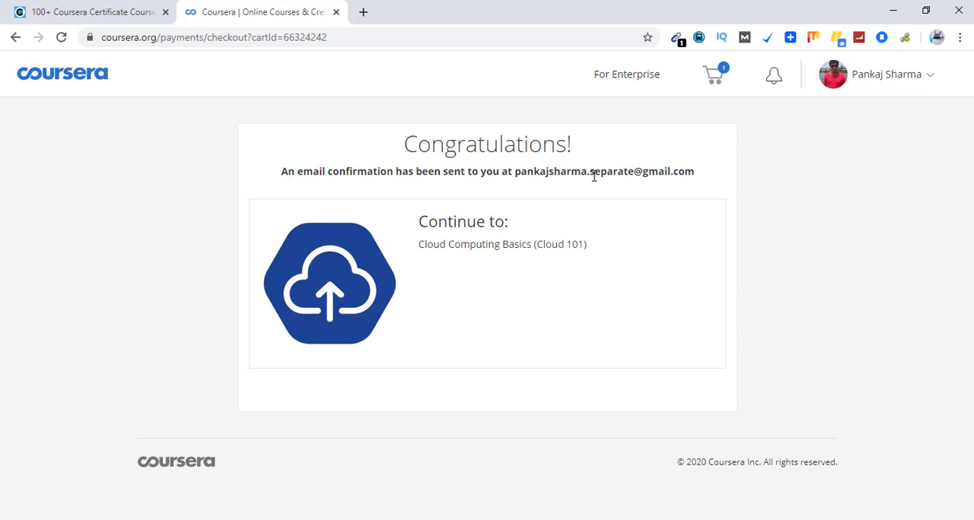
{"action": "mouse_move", "coordinate": [515, 251]}
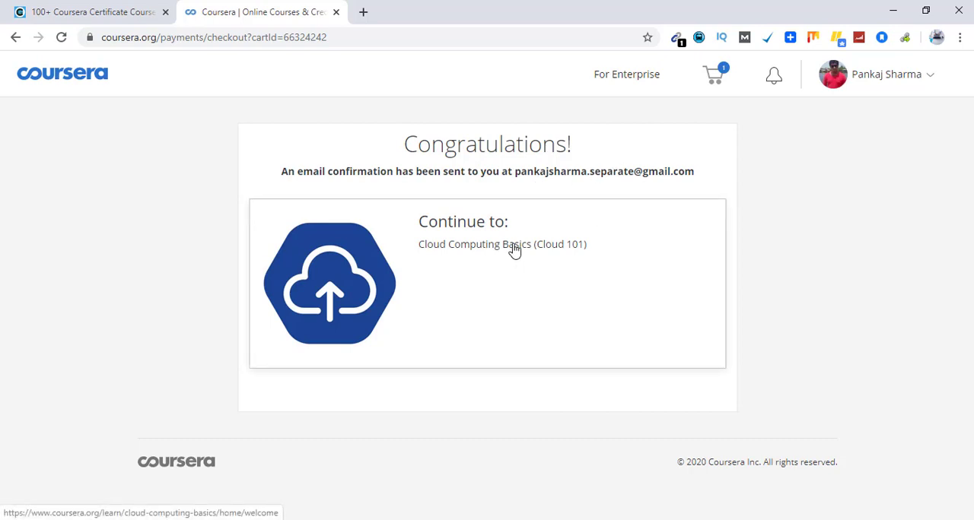
Step: Continue from the congratulations page to the Cloud Computing Basics (Cloud 101) course
{"action": "left_click", "coordinate": [502, 244]}
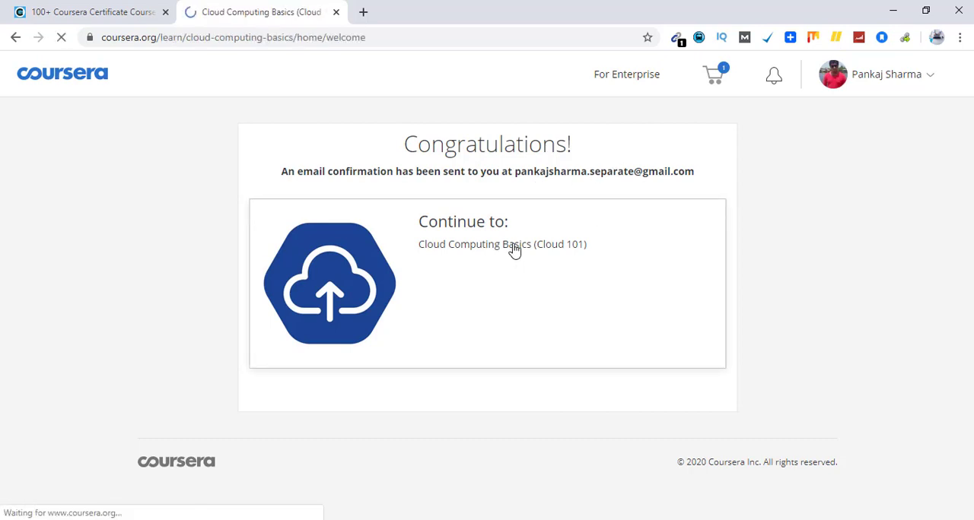
Step: Land on the Cloud 101 course home showing the Weeks 1–3 overview
{"action": "left_click", "coordinate": [501, 244]}
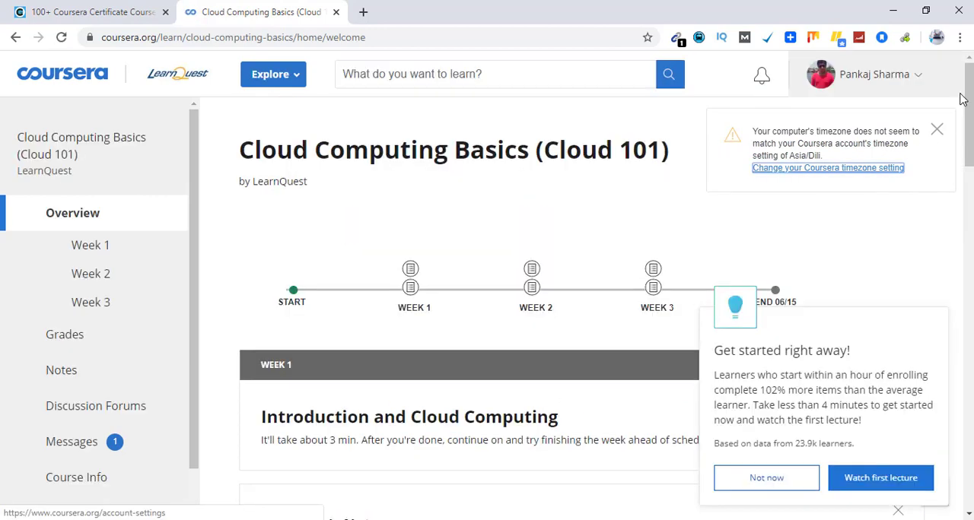
{"action": "mouse_move", "coordinate": [670, 275]}
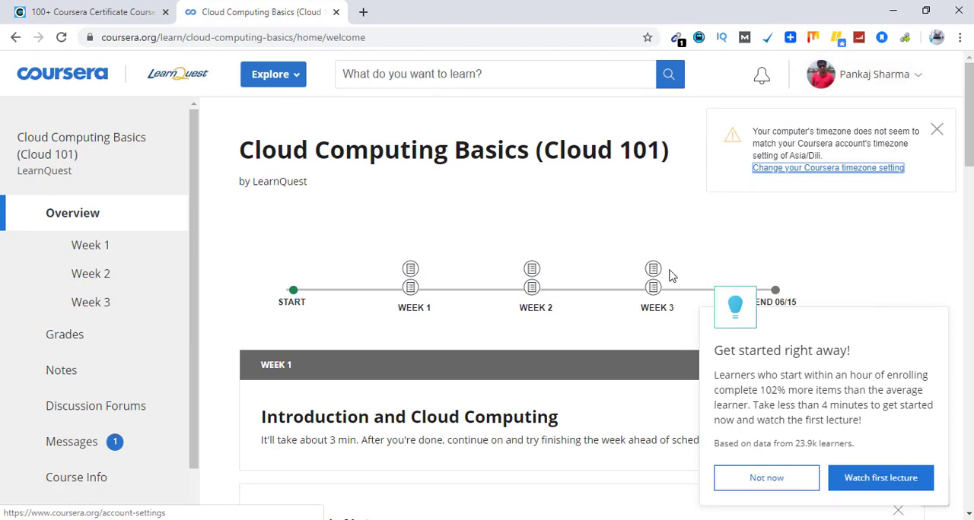